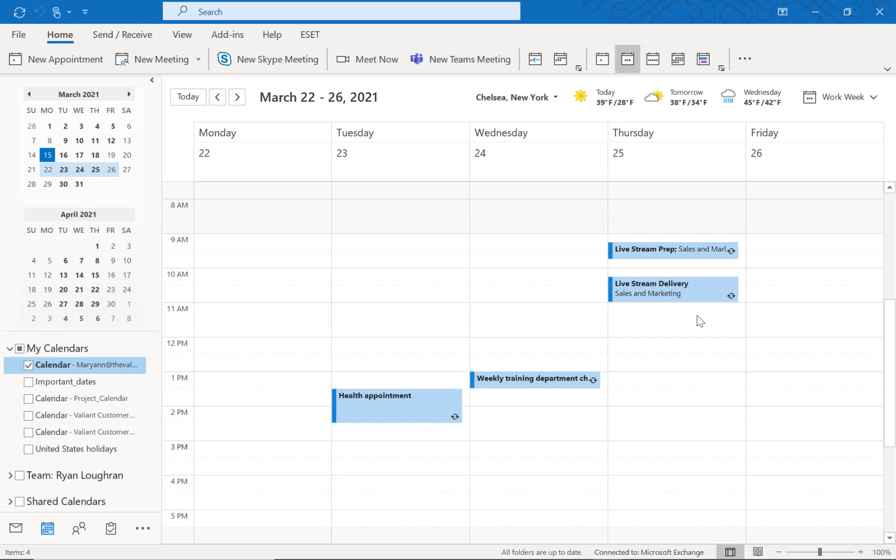
pyautogui.moveTo(676, 333)
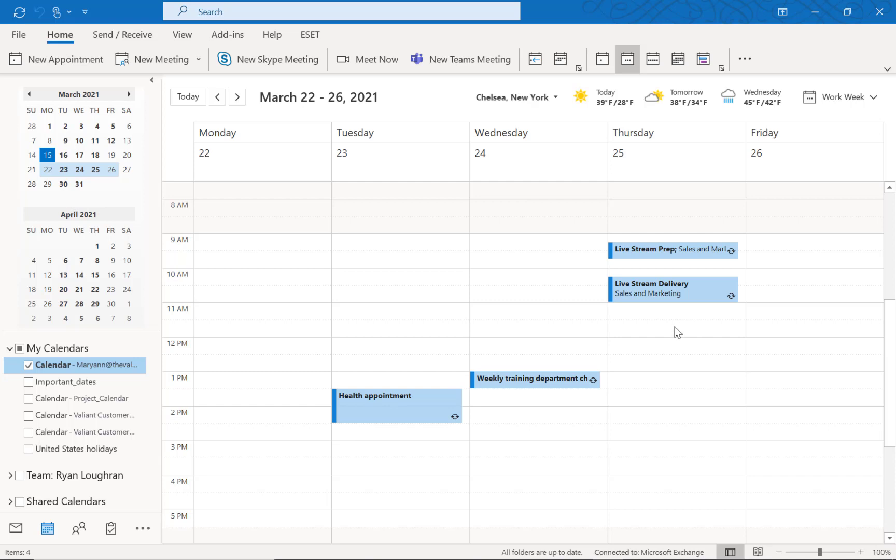
pyautogui.moveTo(262, 290)
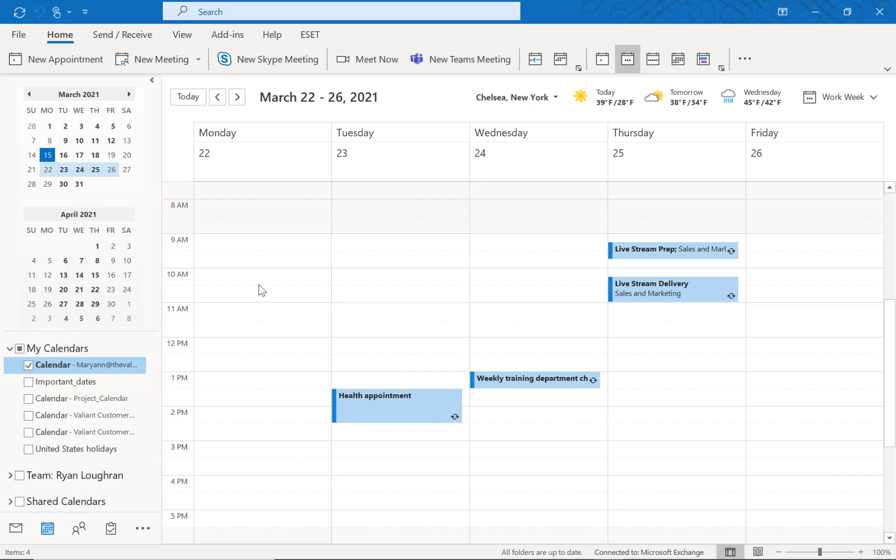
pyautogui.moveTo(128, 65)
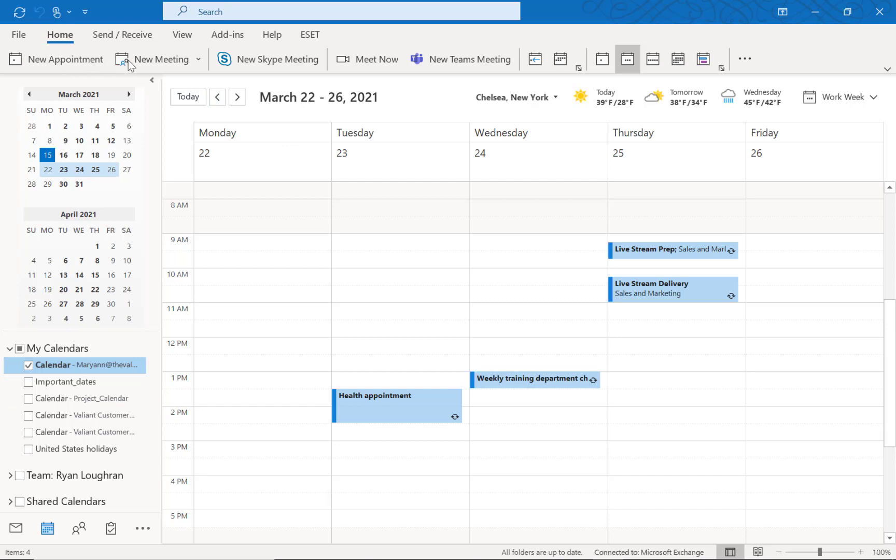
pyautogui.moveTo(566, 52)
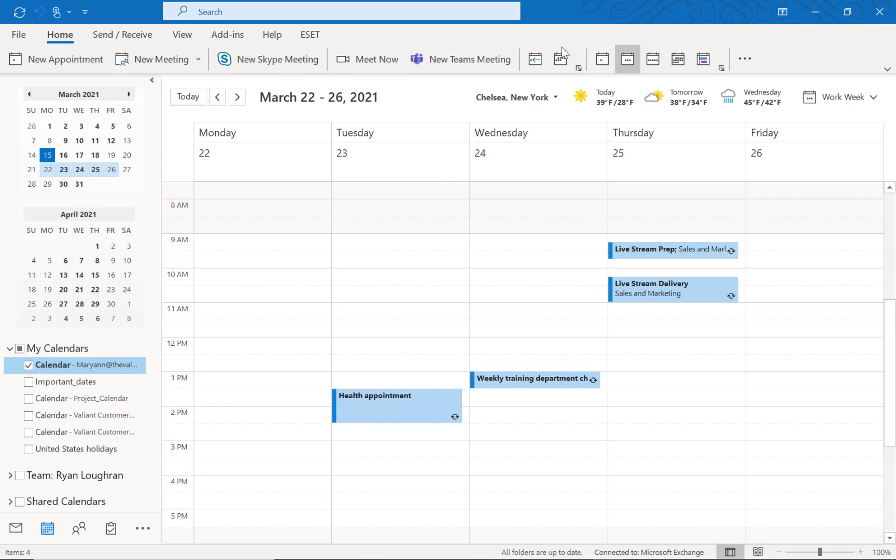
pyautogui.moveTo(745, 59)
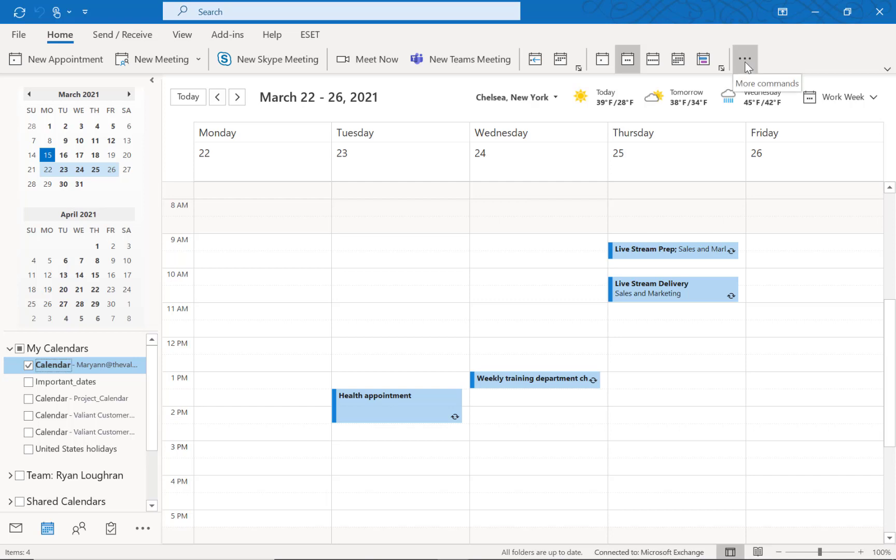
# Reveal the Add calendar submenu via More commands and Add & Share.
pyautogui.click(744, 58)
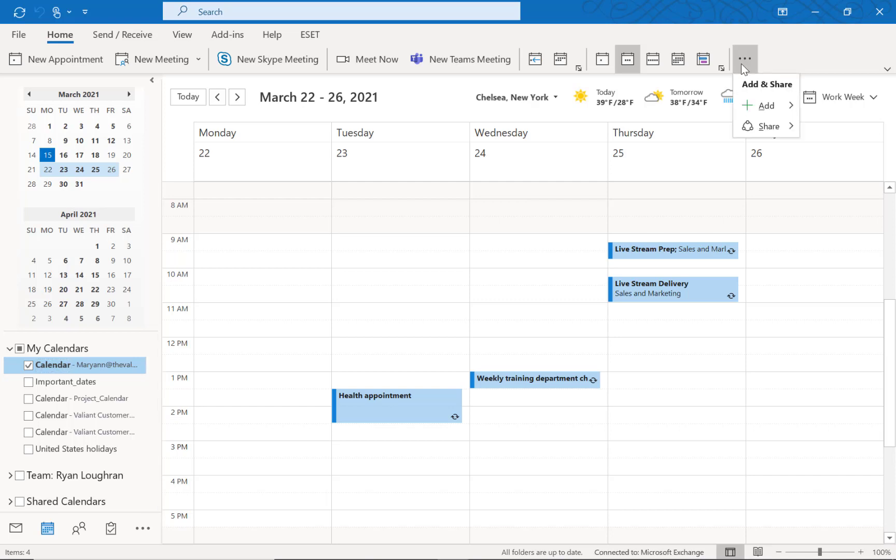
pyautogui.click(767, 106)
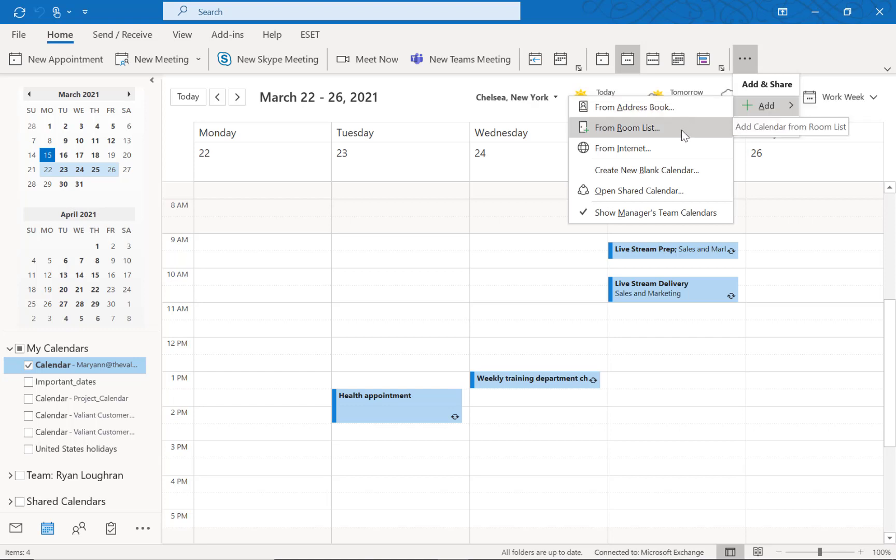
pyautogui.moveTo(672, 148)
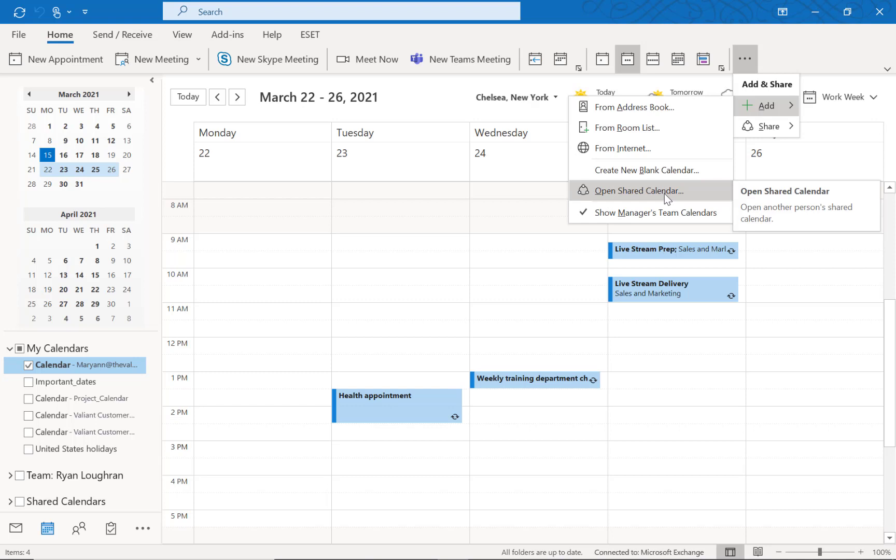
pyautogui.moveTo(684, 198)
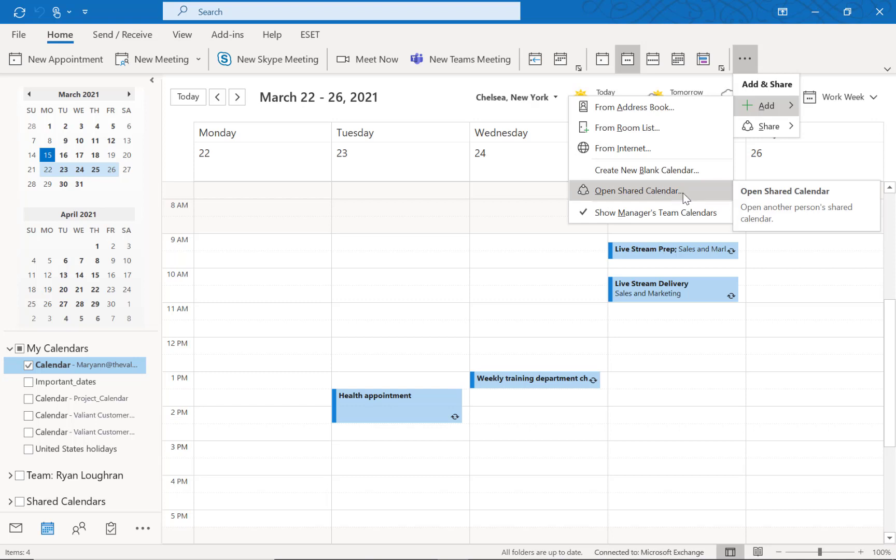
# Search the Open a Shared Calendar dialog for names matching 'proj'.
pyautogui.click(639, 191)
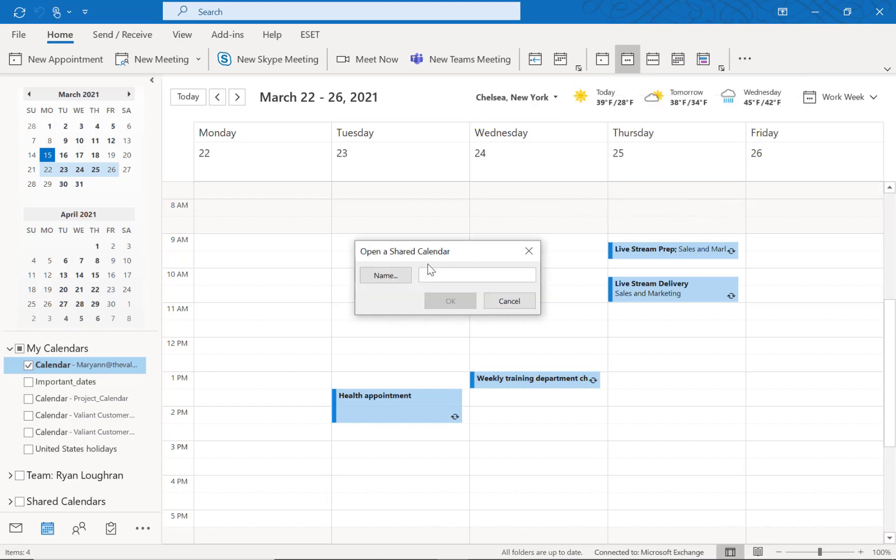
pyautogui.click(477, 275)
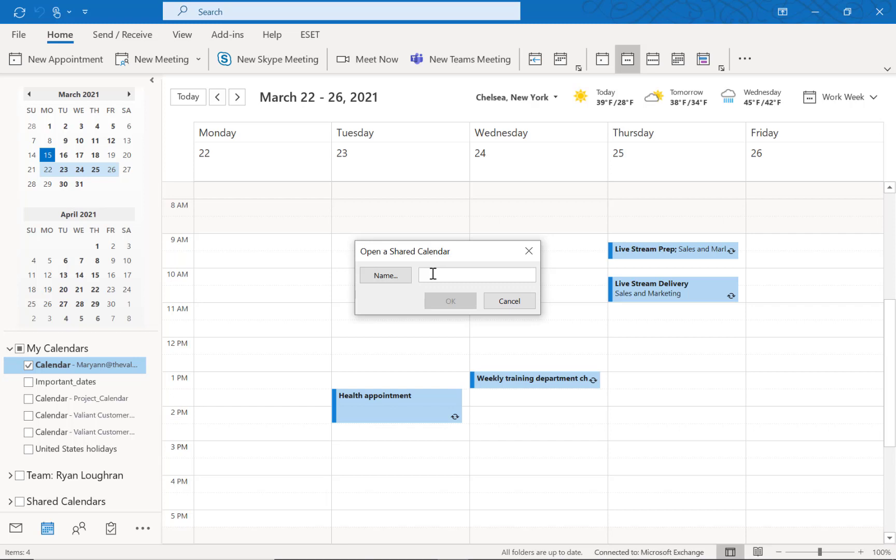
pyautogui.write('proj')
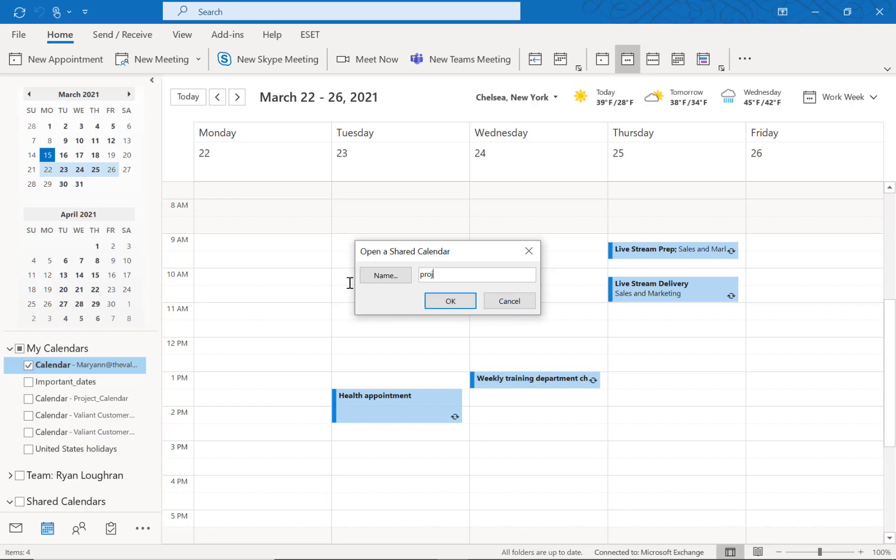
pyautogui.click(450, 301)
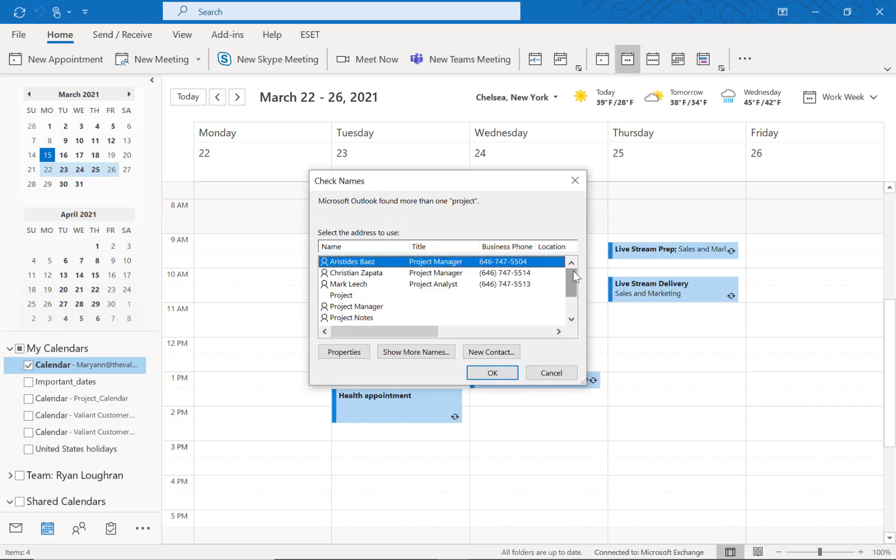
# Pick Project_Calendar from the Check Names matches and confirm to open it.
pyautogui.scroll(-3)
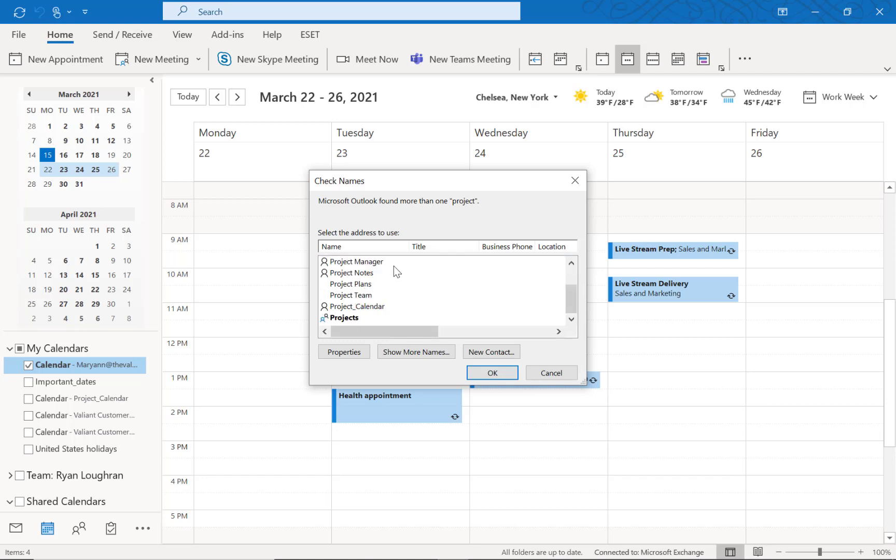
pyautogui.click(356, 306)
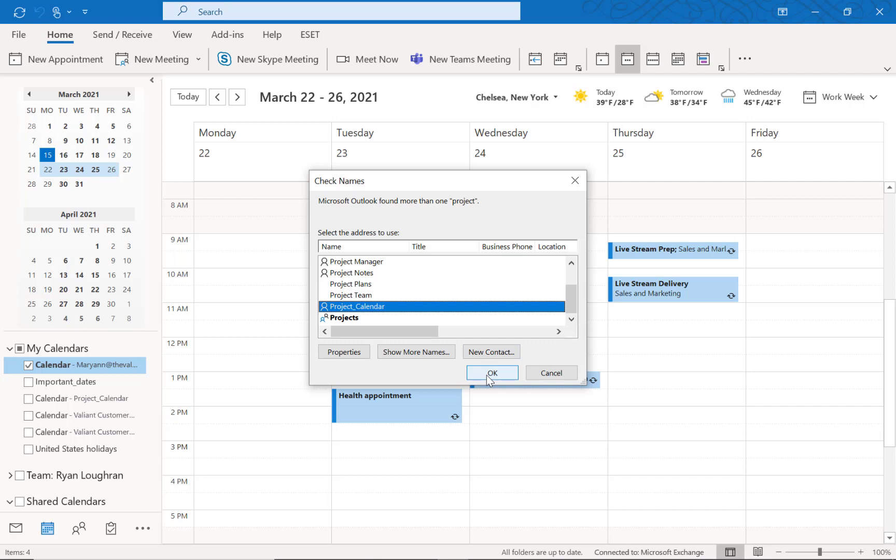
pyautogui.click(493, 373)
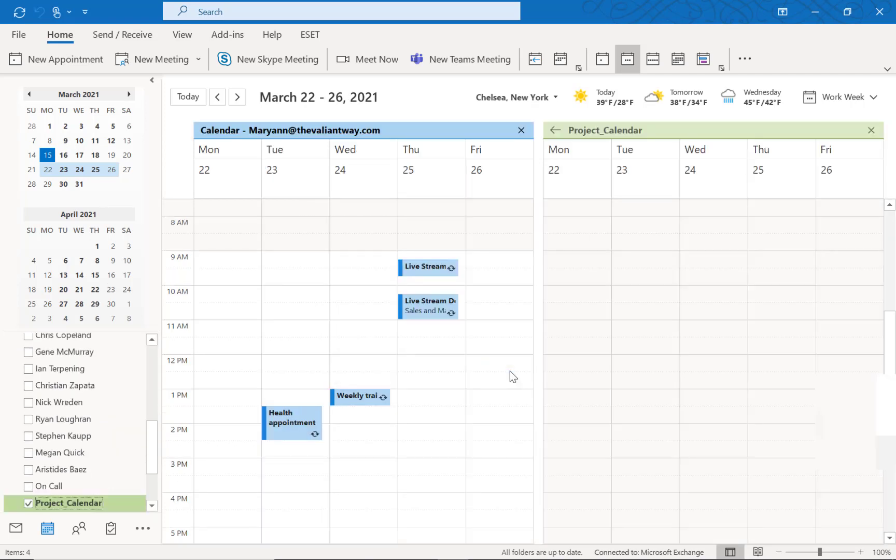
# Show the March 15–19 week in both calendars and subscribe to Valiant Technology.
pyautogui.click(217, 96)
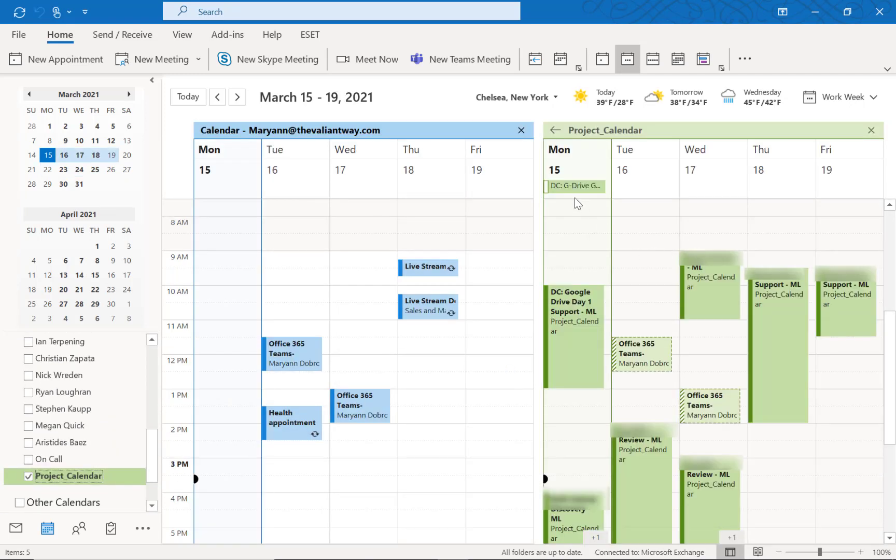
pyautogui.moveTo(631, 227)
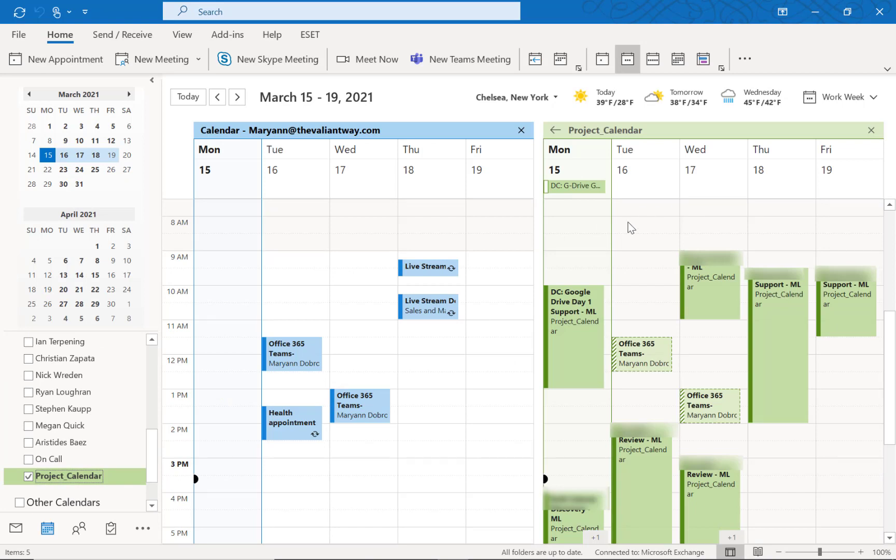
pyautogui.moveTo(552, 131)
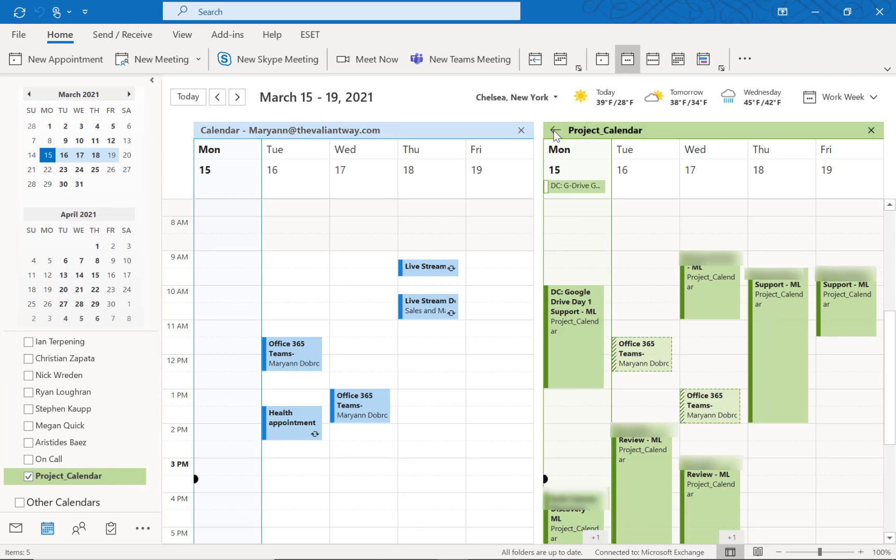
pyautogui.click(553, 130)
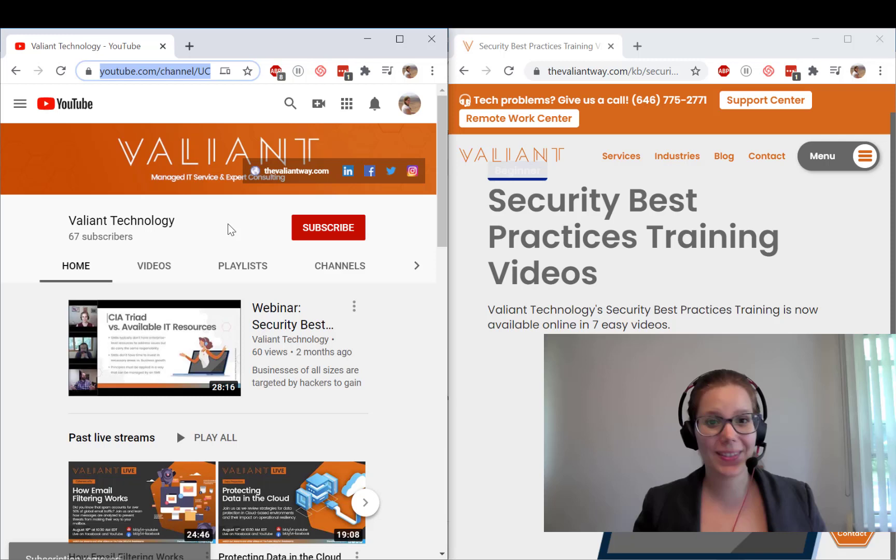
pyautogui.click(328, 228)
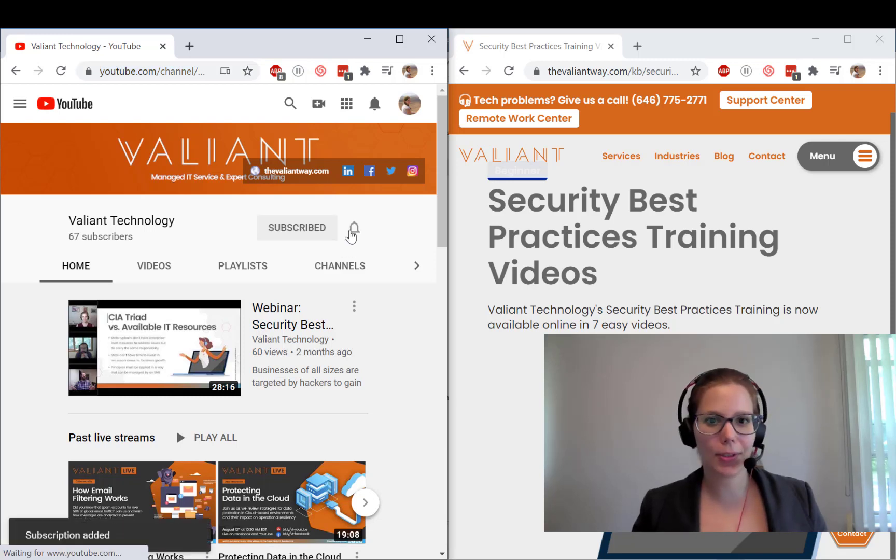